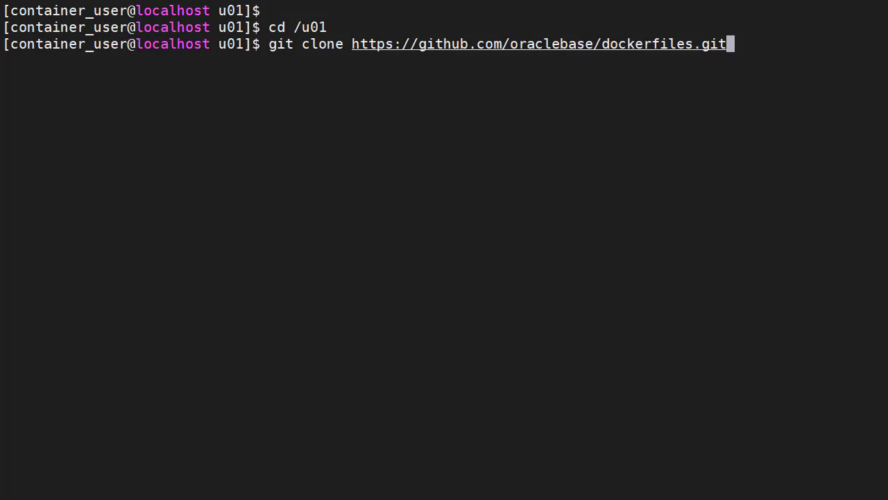
mouse_move(498, 43)
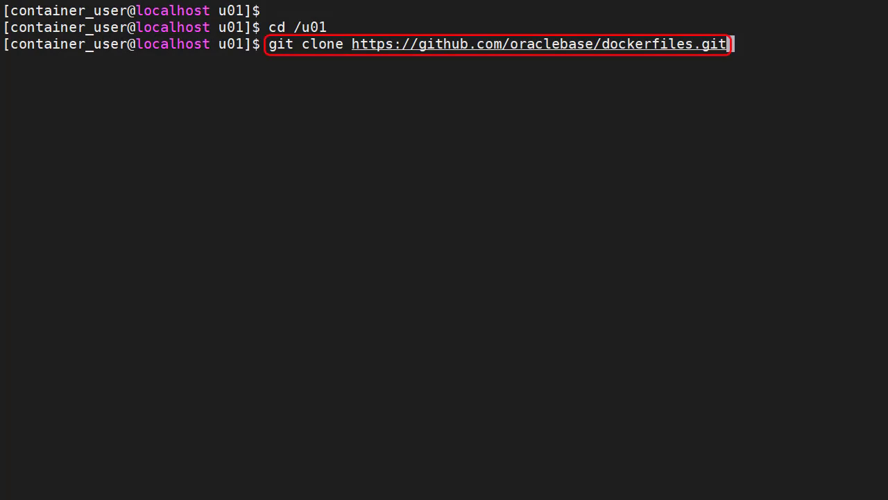
Step: Clone oraclebase/dockerfiles into /u01, then type the registries.conf grep filter
key(Return)
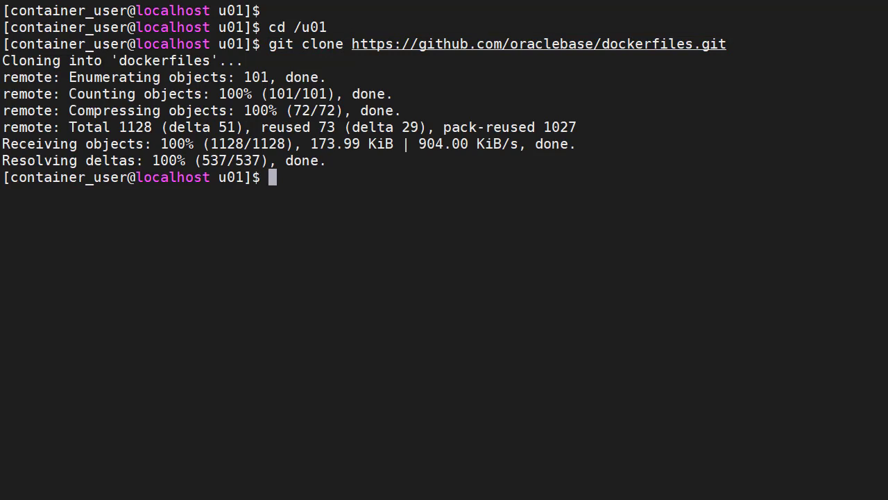
text(cat /etc/containers/registries.conf | grep registries)
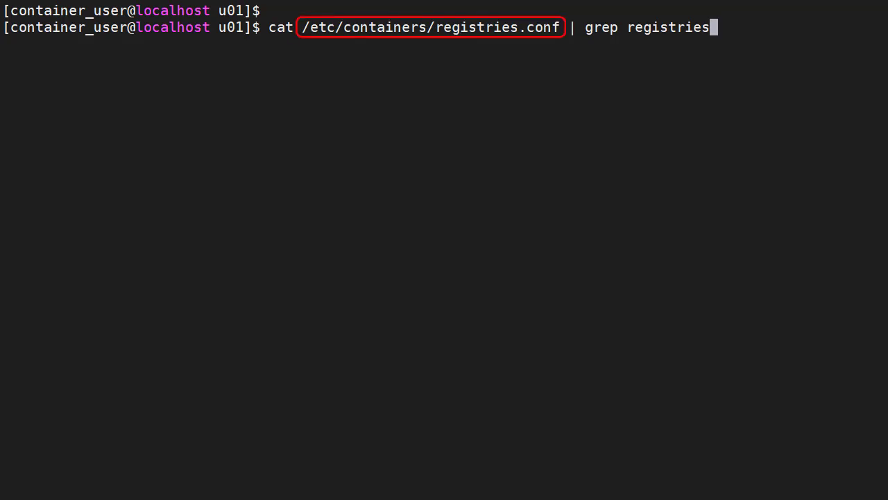
Step: Show registries lines in /etc/containers/registries.conf, then type the oraclelinux:8-slim pull
key(Return)
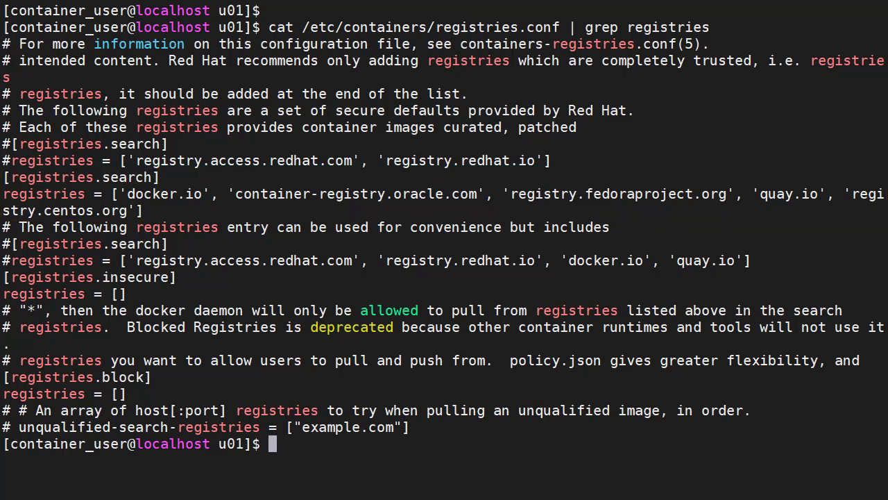
text(podman pull oraclelinux:8-slim)
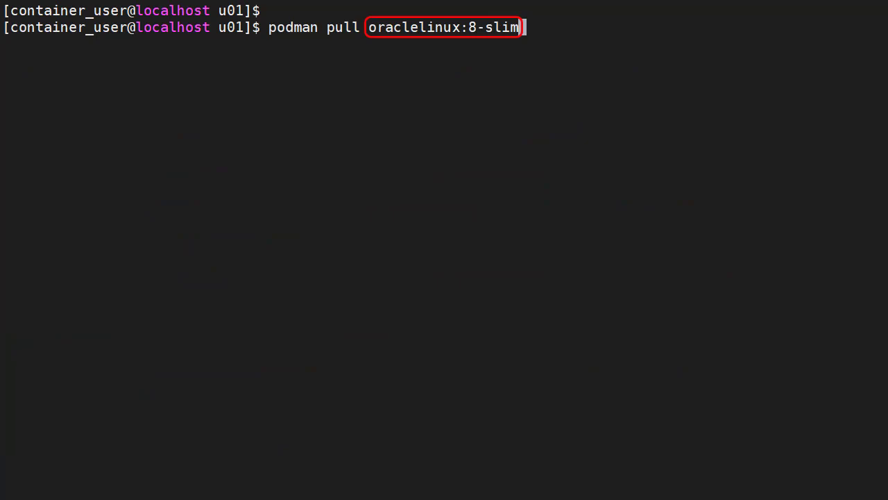
Step: Pull oraclelinux:8-slim, then change into /u01/dockerfiles/database/ol8_19/software
key(Return)
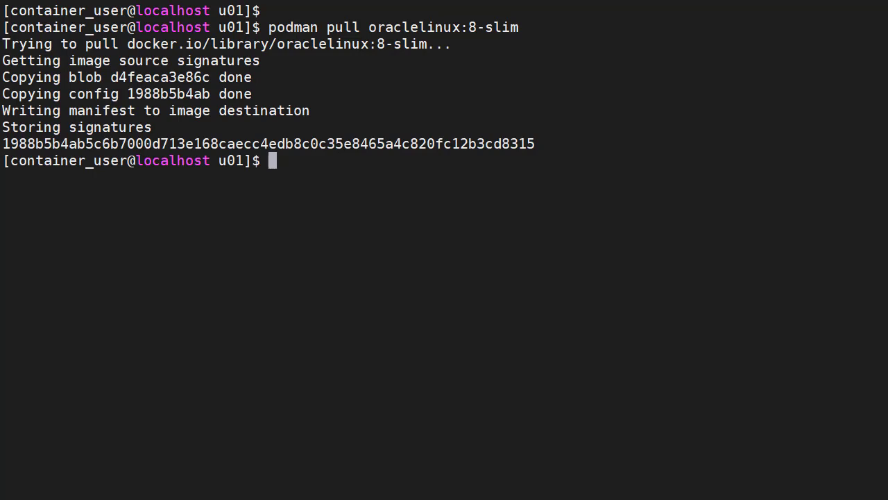
text(cd /u01/dockerfiles/database/ol8_19/software)
text(podman build --no-cache -t ol8_19:latest .)
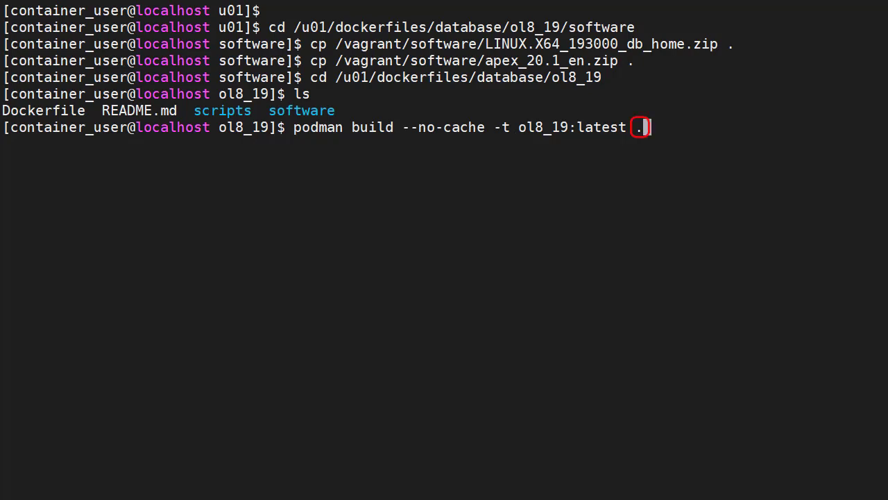
Step: Run the no-cache podman build tagging the image ol8_19:latest
key(Return)
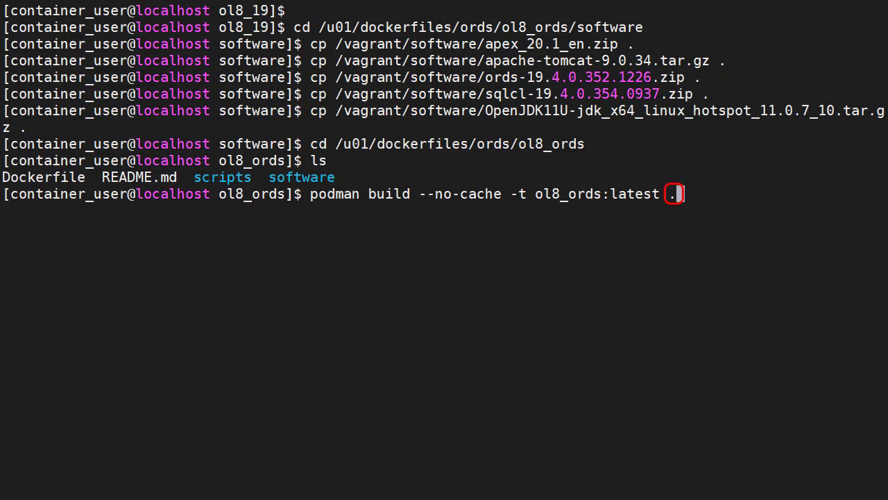
Step: Build the ol8_ords:latest image without cache, then begin typing podman pod create
key(Return)
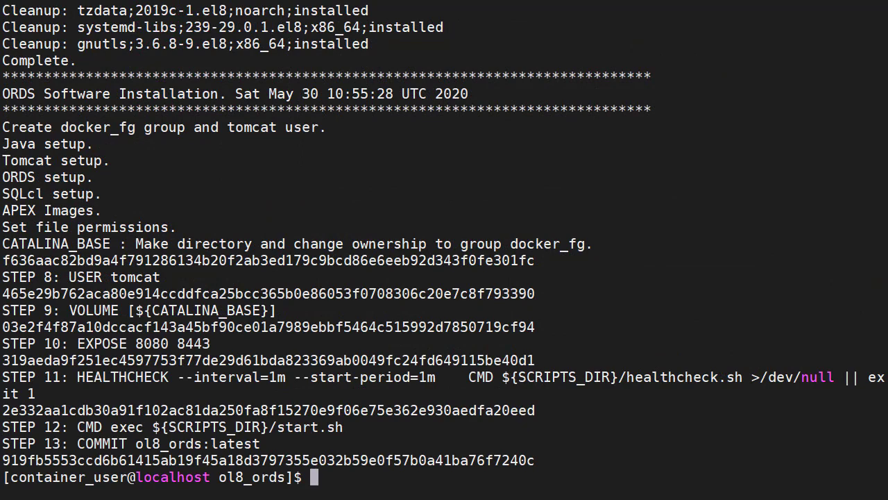
text(podman pod create \)
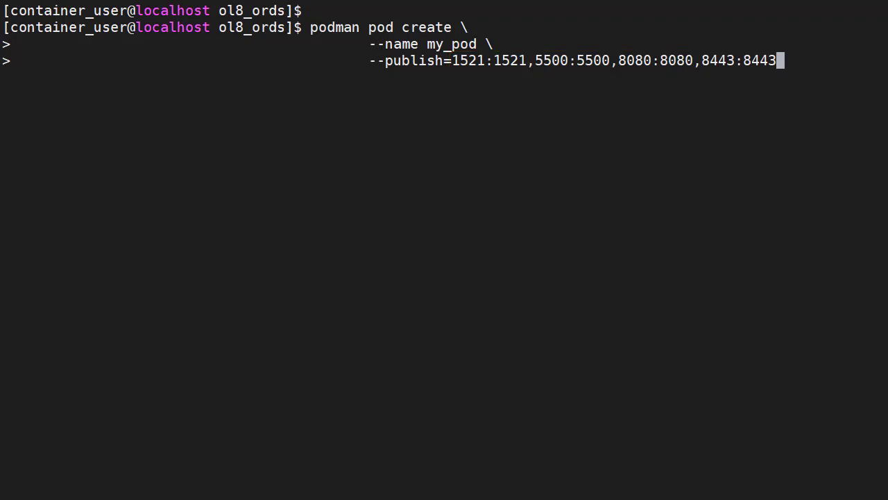
Step: Create my_pod publishing ports 1521, 5500, 8080 and 8443
key(Return)
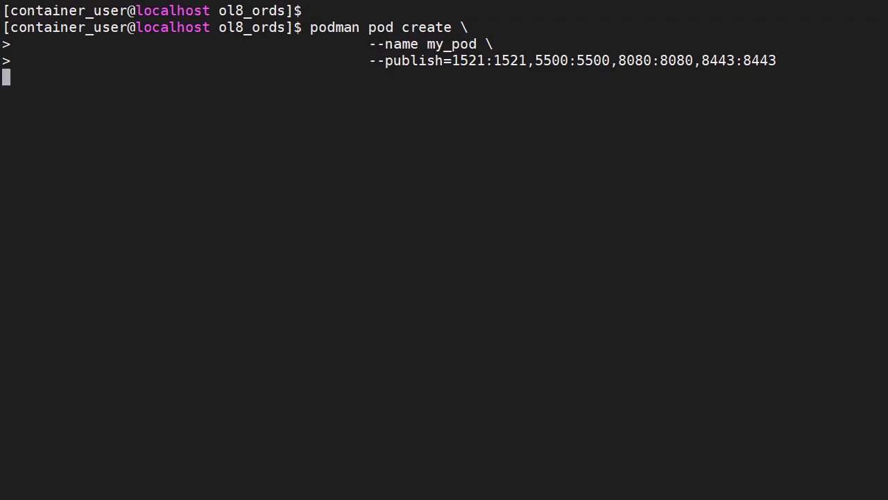
key(Return)
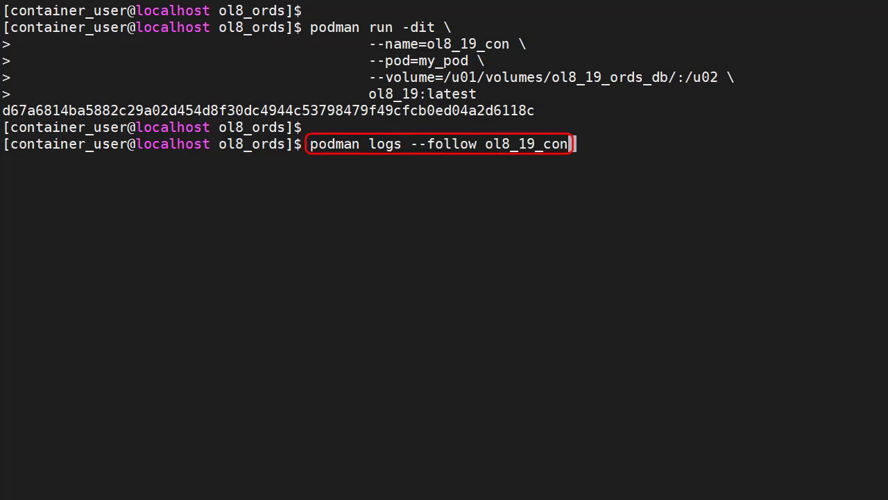
Step: Follow the ol8_19_con container's logs with podman logs --follow
key(Return)
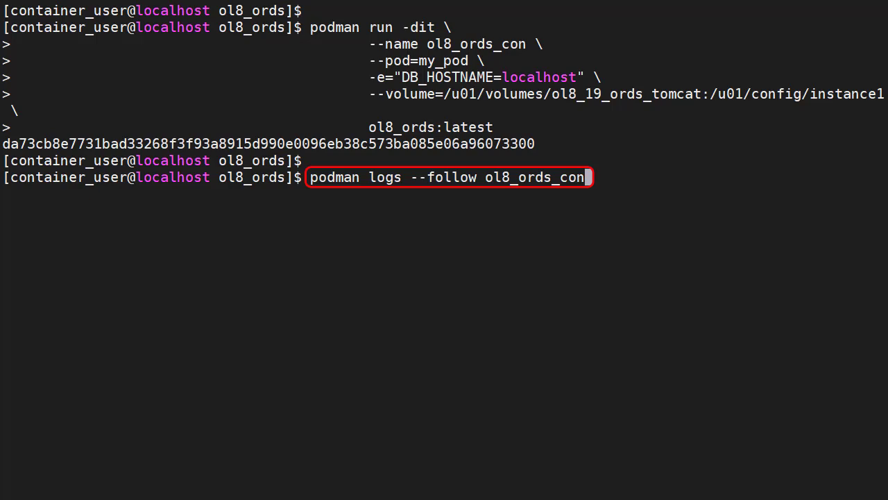
Step: Follow ol8_ords_con logs through ORDS configuration and Tomcat deploying ords.war
key(Return)
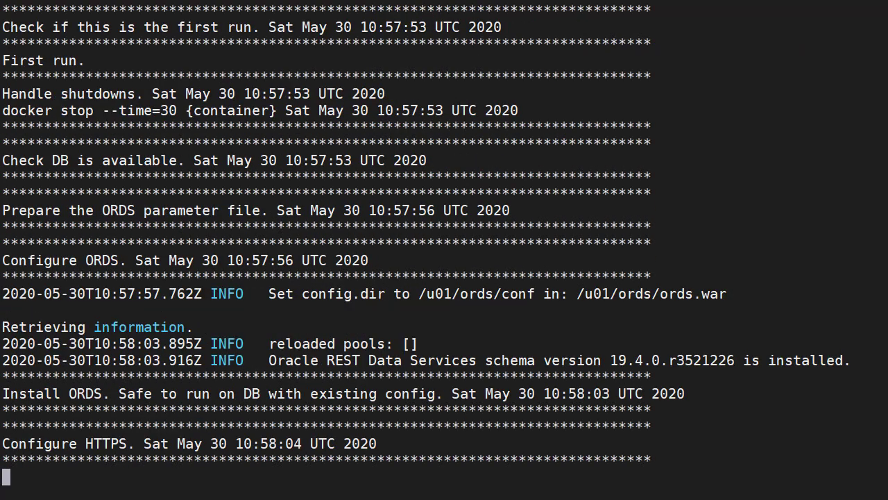
scroll(down, 3)
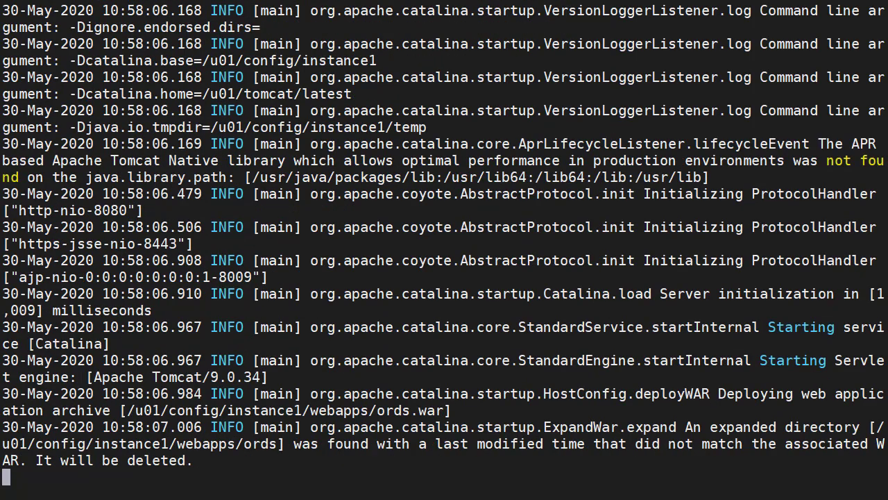
scroll(down, 3)
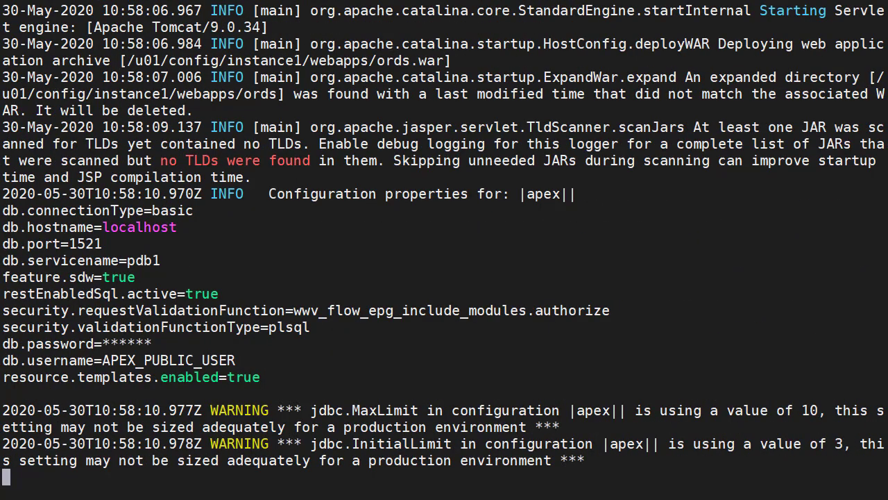
scroll(down, 3)
text(podman ps -a)
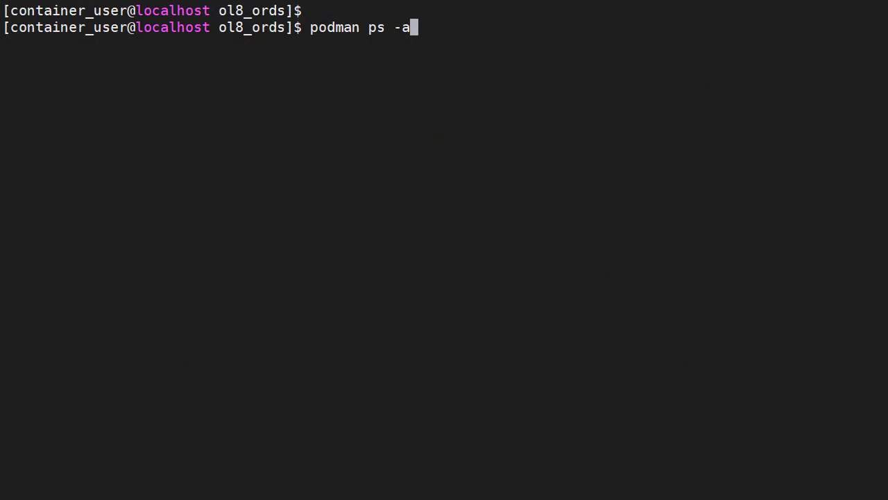
Step: List all containers with podman ps -a, then type podman pod stop my_pod
key(Return)
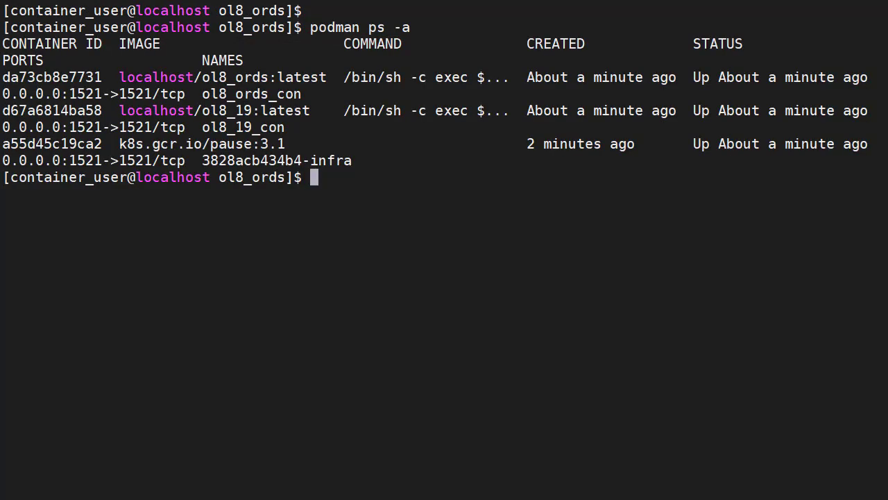
text(podman pod stop my_pod)
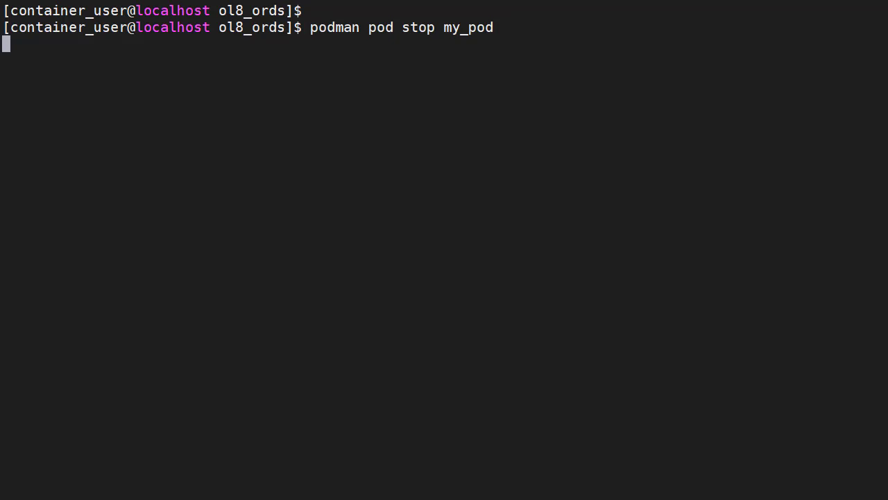
Step: Stop my_pod, force-remove both containers with volumes, and remove my_pod
key(Return)
text(podman pod rm my_pod)
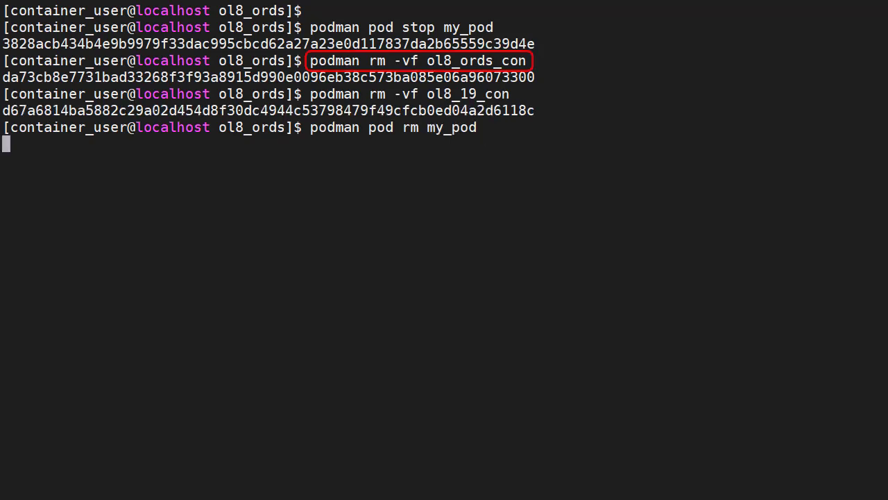
key(Return)
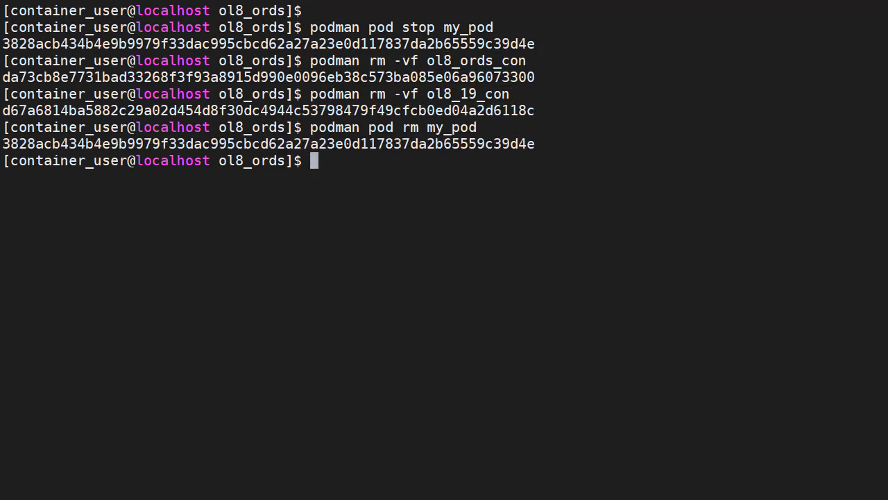